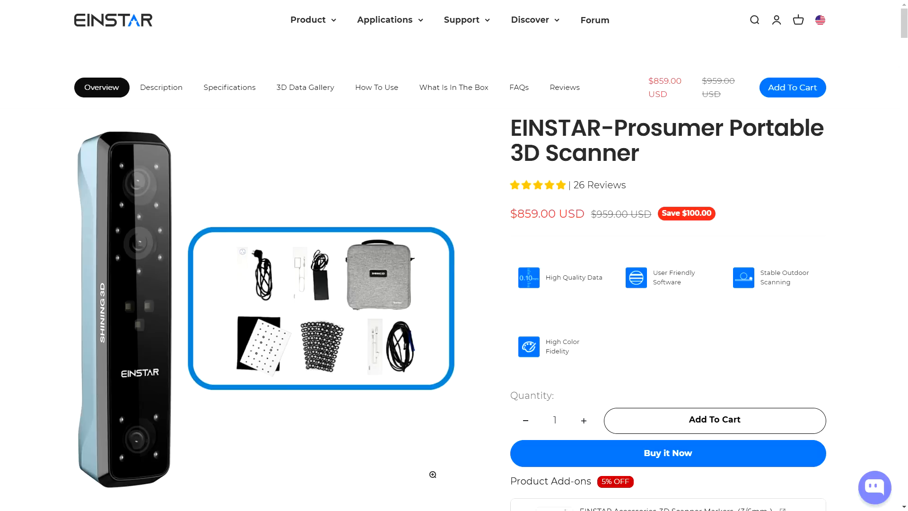
# Step: Review the $49 perpetual license on Purchase, the USB Servers list, then reach the USB Client downloads
pyautogui.click(519, 87)
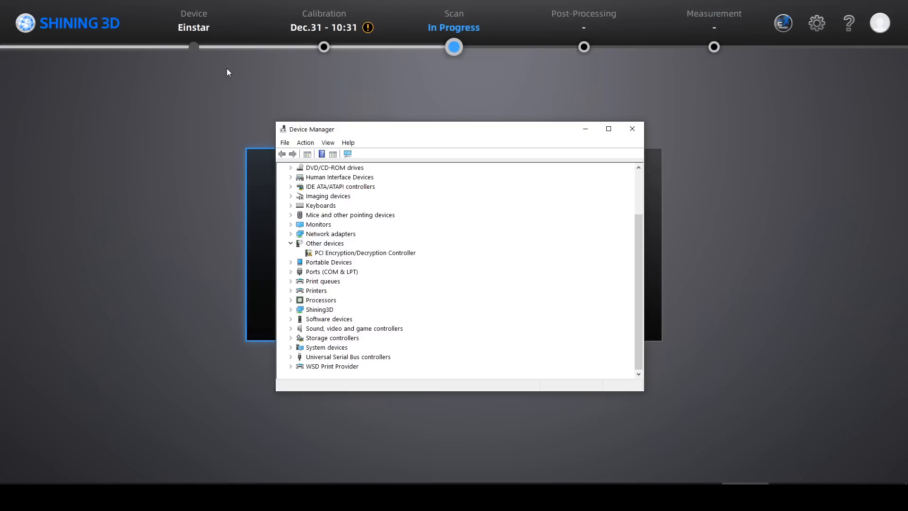
pyautogui.moveTo(174, 33)
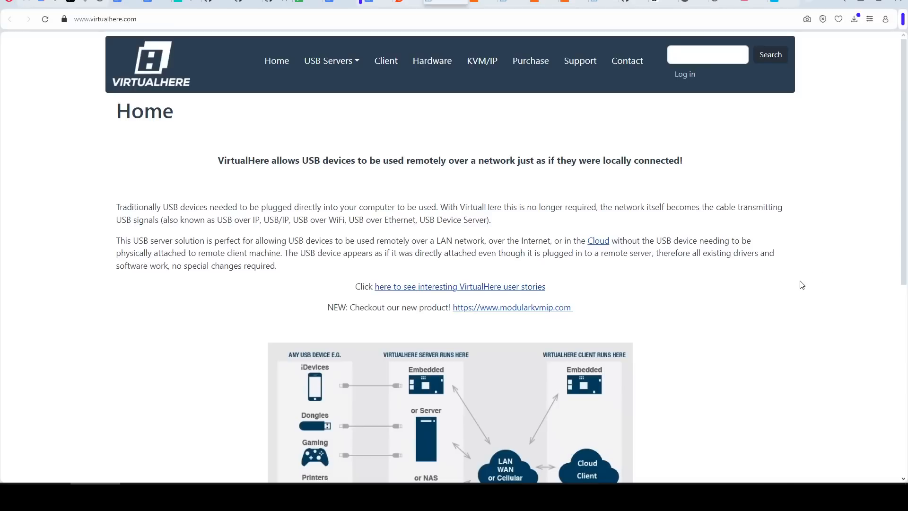
pyautogui.moveTo(768, 297)
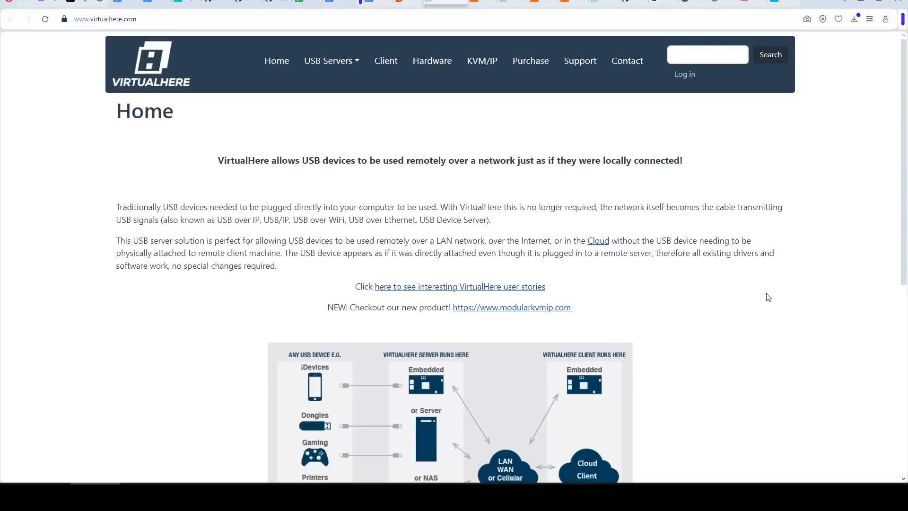
pyautogui.click(530, 61)
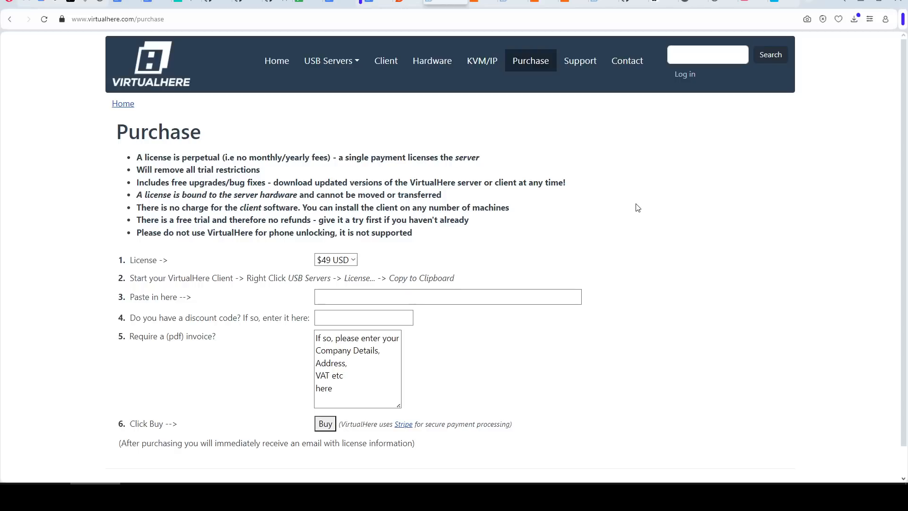
pyautogui.click(329, 61)
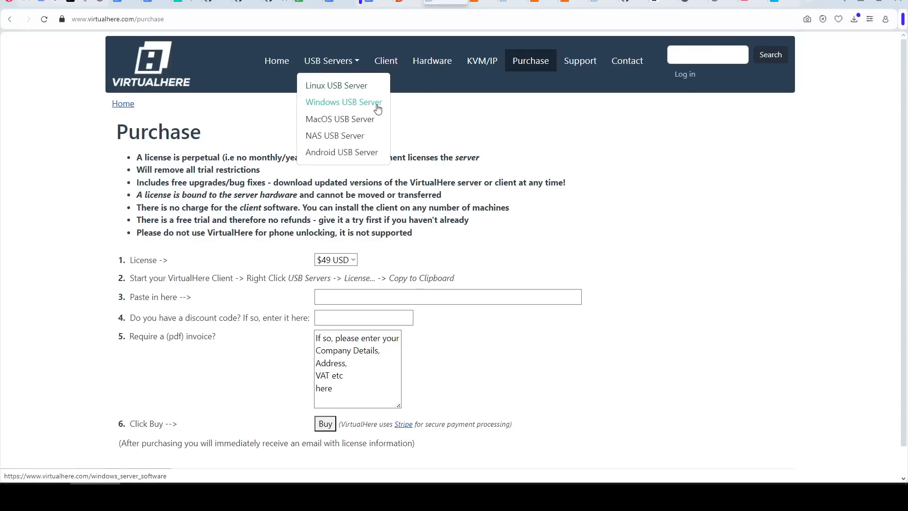
pyautogui.moveTo(385, 107)
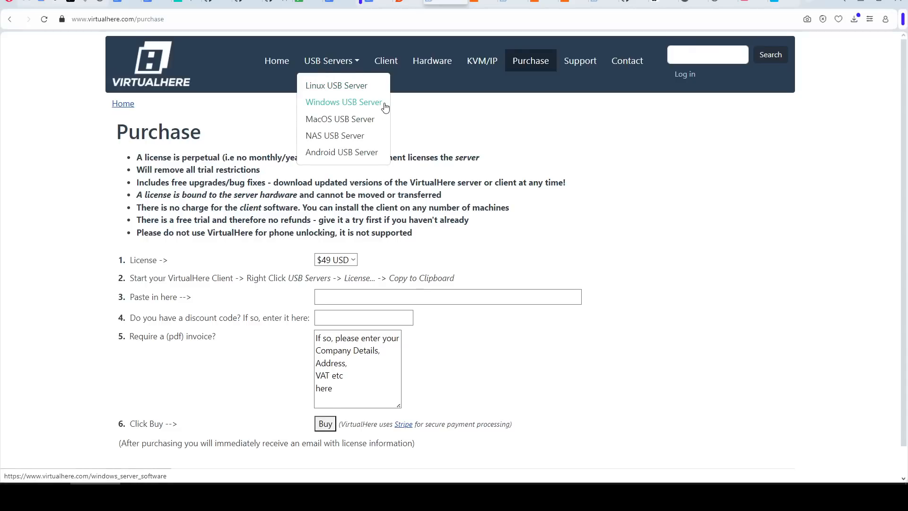
pyautogui.click(385, 61)
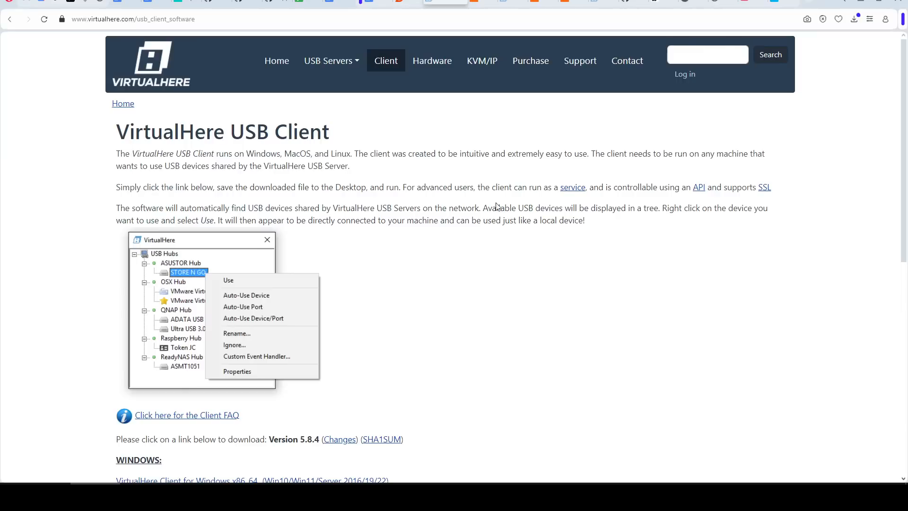
pyautogui.moveTo(556, 271)
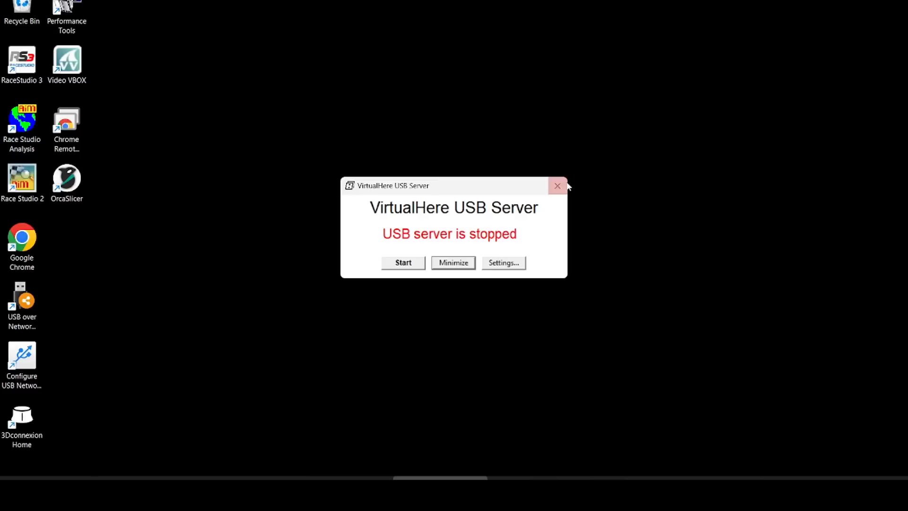
# Step: Close the stopped VirtualHere USB server and bring up actions on the client's USB Servers entry
pyautogui.click(403, 262)
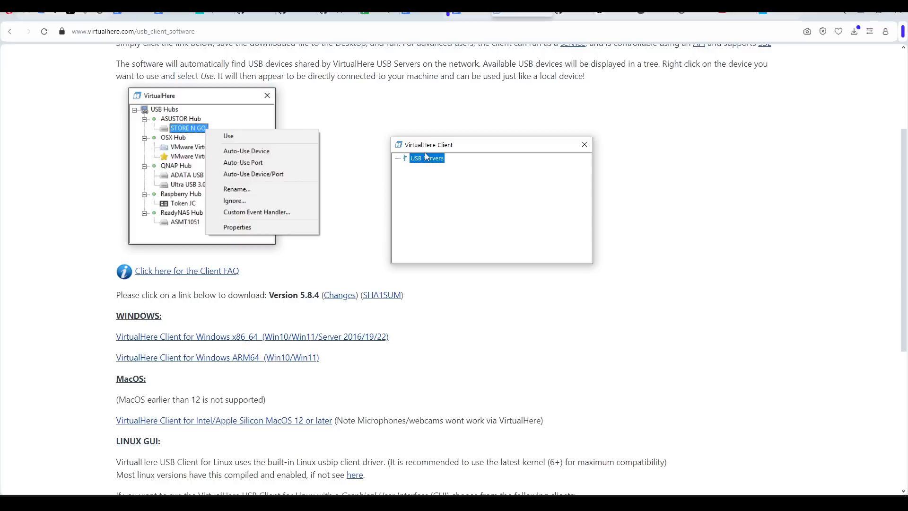
pyautogui.rightClick(427, 158)
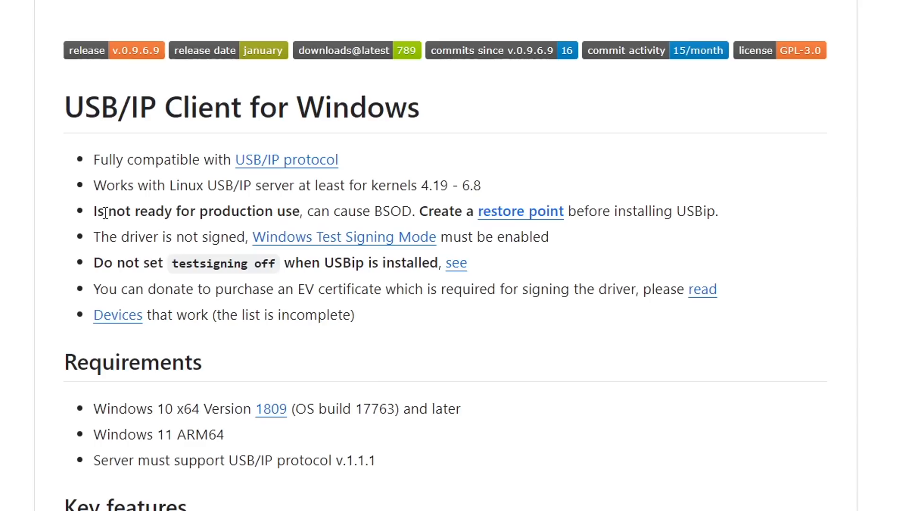
pyautogui.moveTo(313, 212)
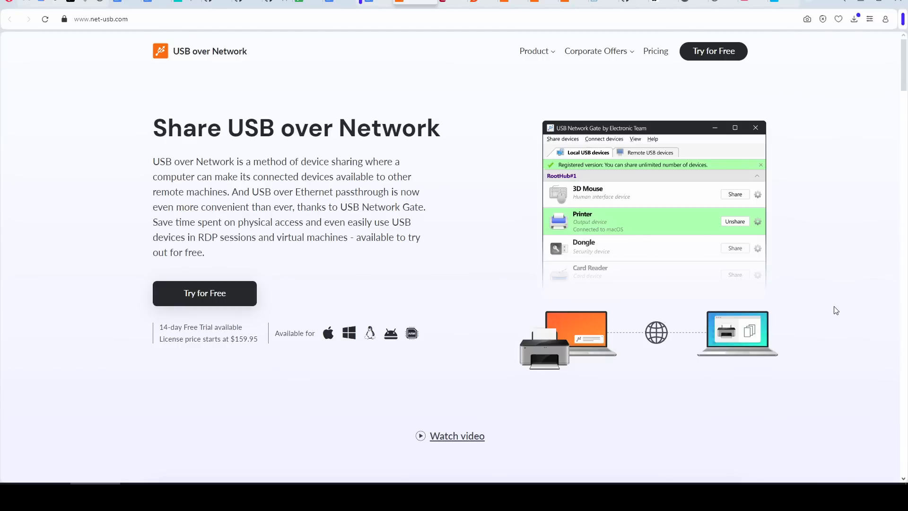
# Step: Scroll down the net-usb.com home page toward pricing and download links
pyautogui.scroll(-3)
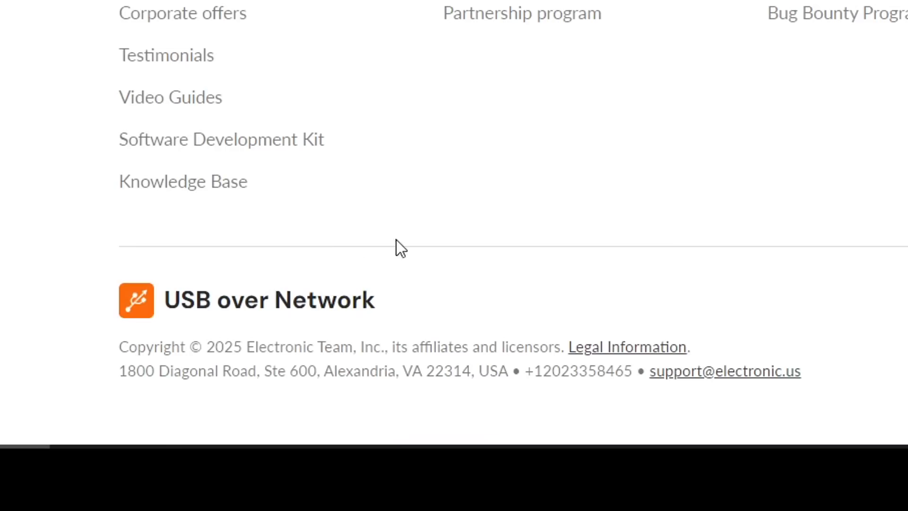
pyautogui.moveTo(708, 421)
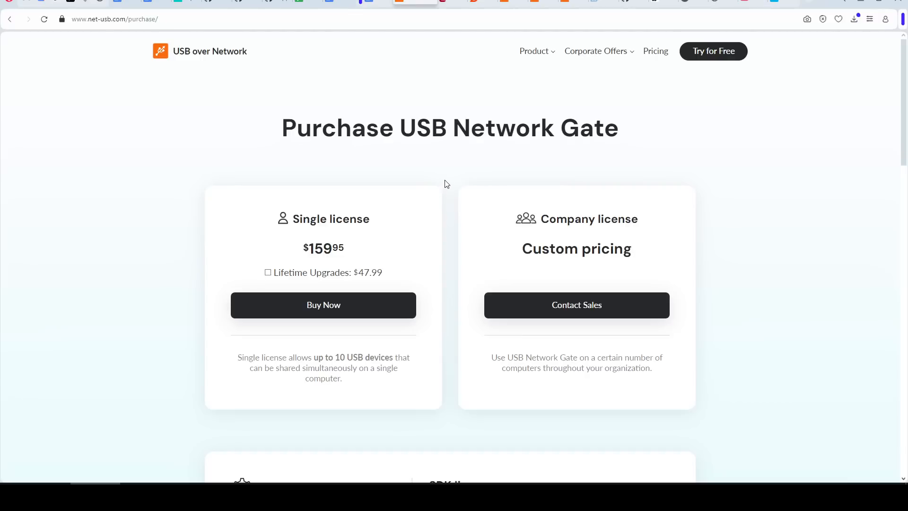
pyautogui.moveTo(450, 181)
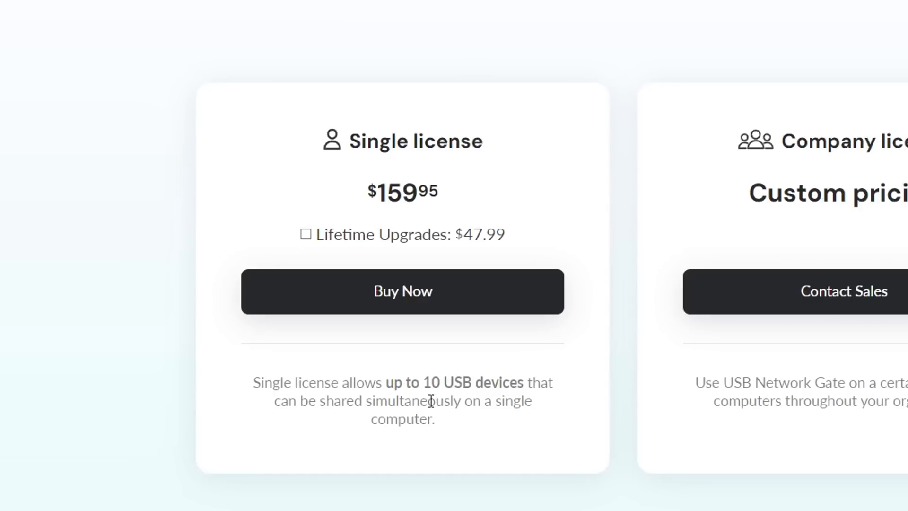
pyautogui.moveTo(566, 409)
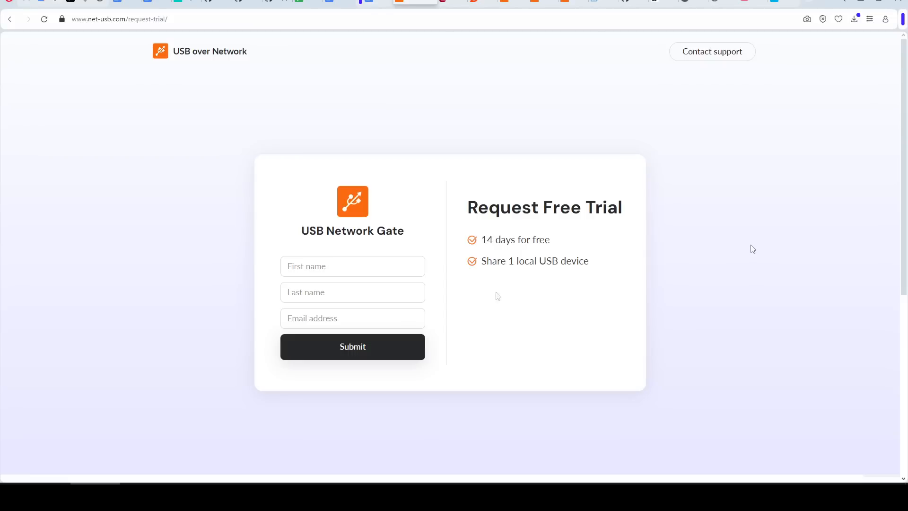
pyautogui.moveTo(505, 280)
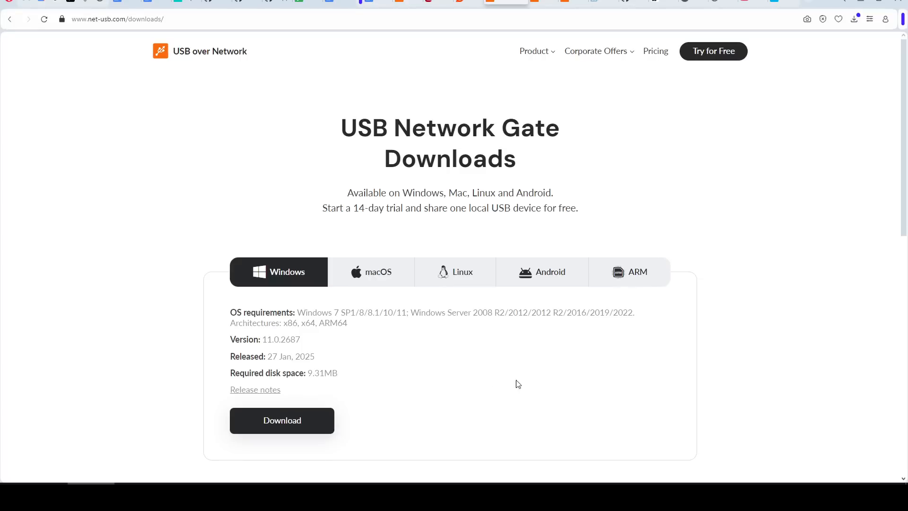
pyautogui.moveTo(399, 420)
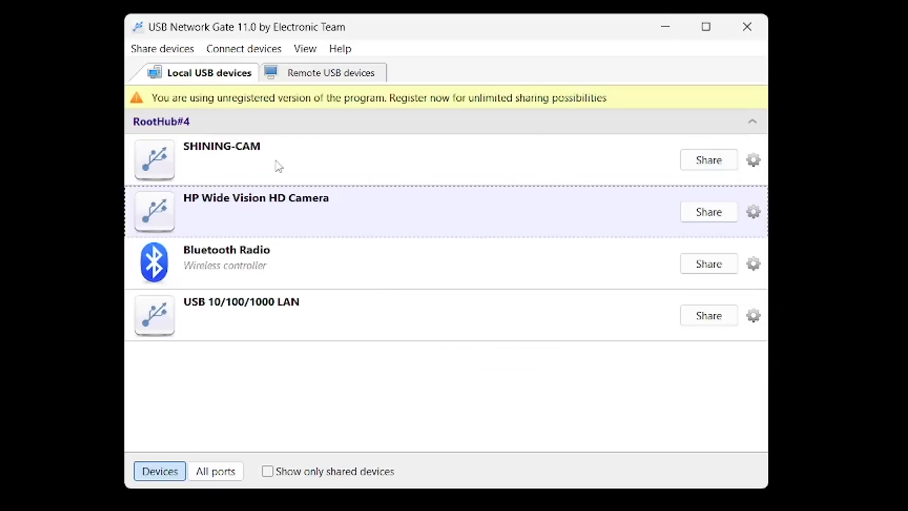
pyautogui.moveTo(617, 168)
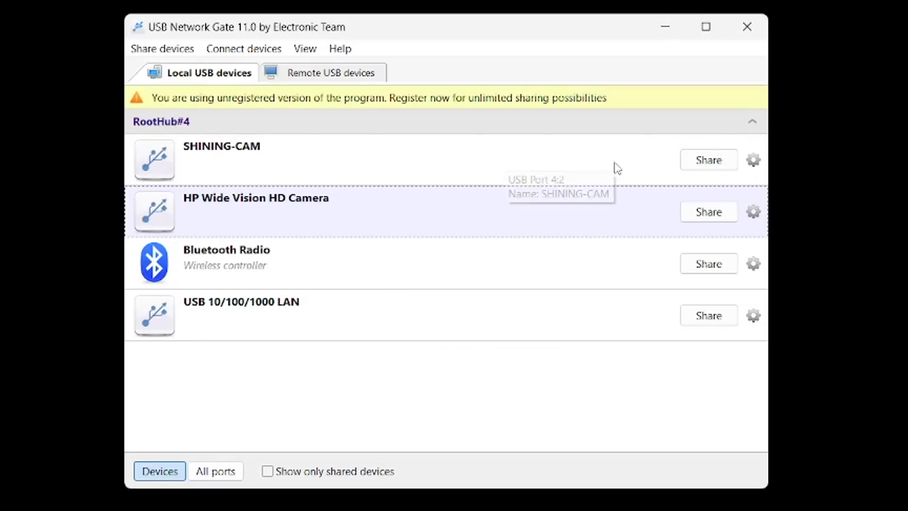
# Step: Share SHINING-CAM from Local USB devices, then connect to it from the remote PC
pyautogui.click(708, 160)
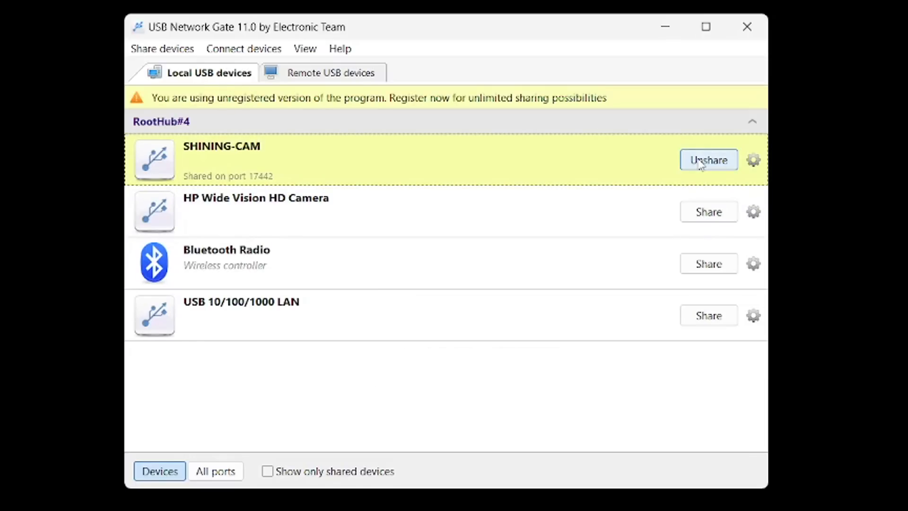
pyautogui.click(754, 160)
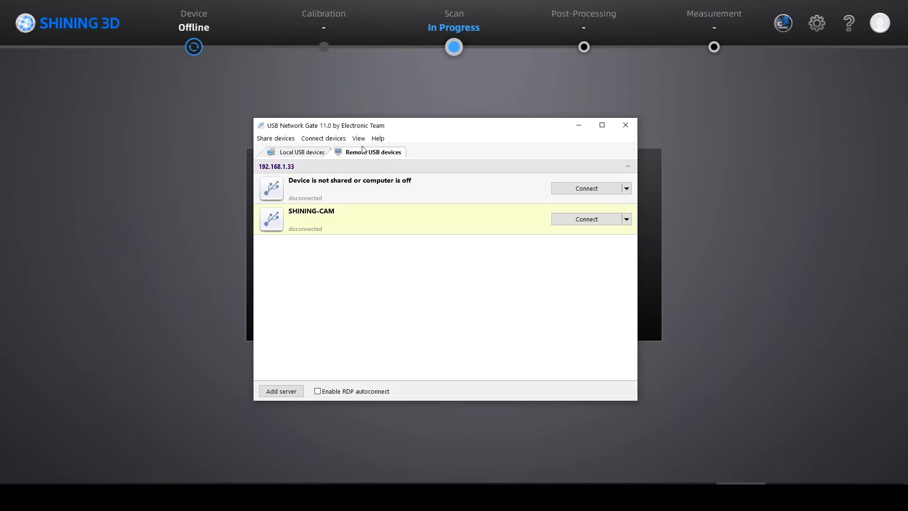
pyautogui.moveTo(429, 204)
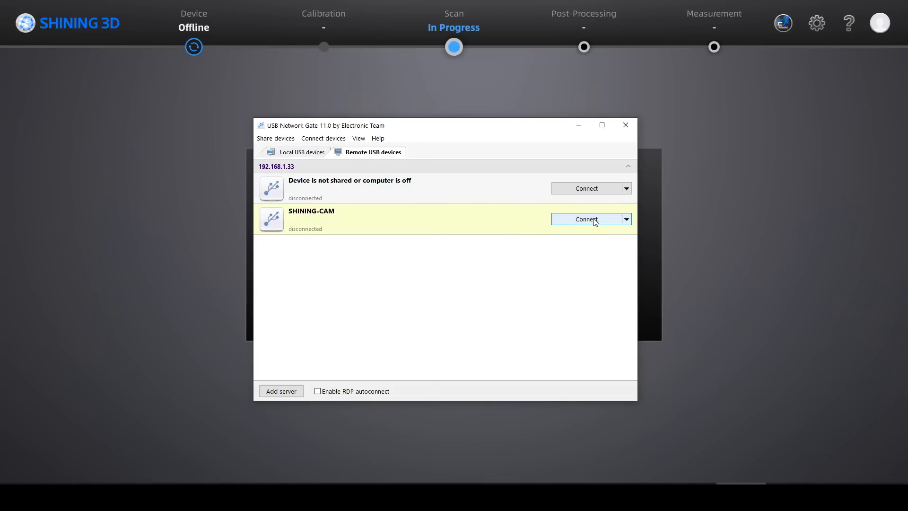
pyautogui.click(587, 219)
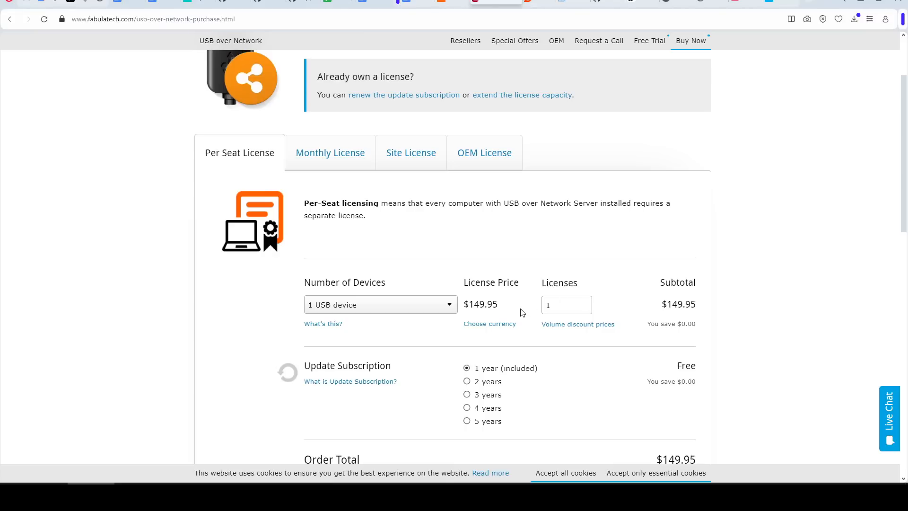
pyautogui.moveTo(479, 304)
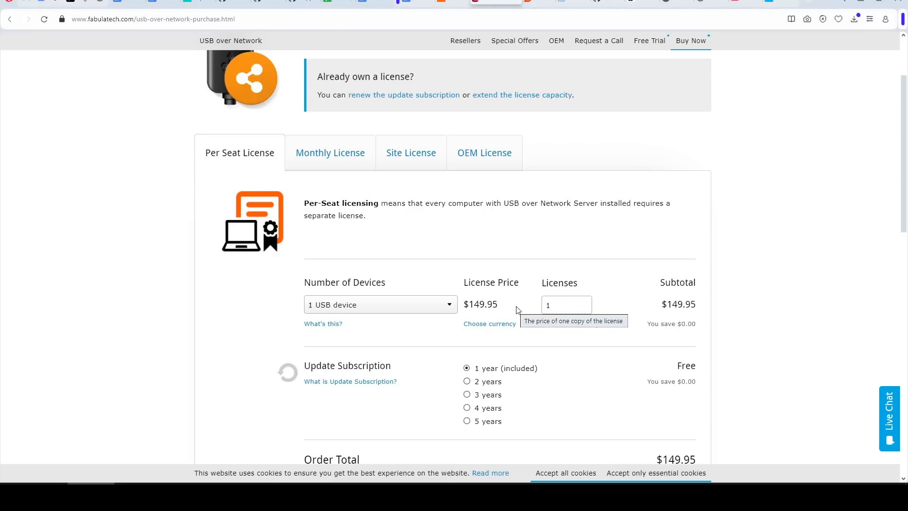
# Step: Check the Number of Devices options and choose a 2-year Update Subscription on the purchase page
pyautogui.click(380, 304)
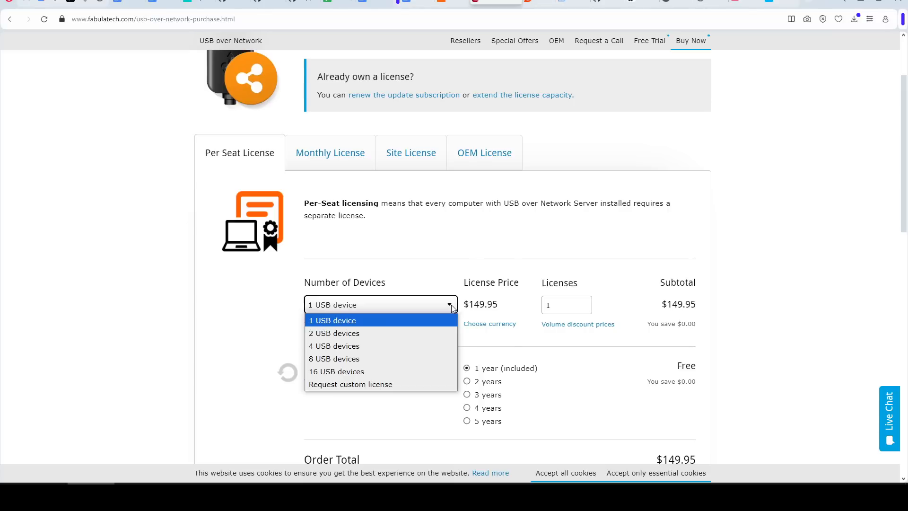
pyautogui.moveTo(410, 333)
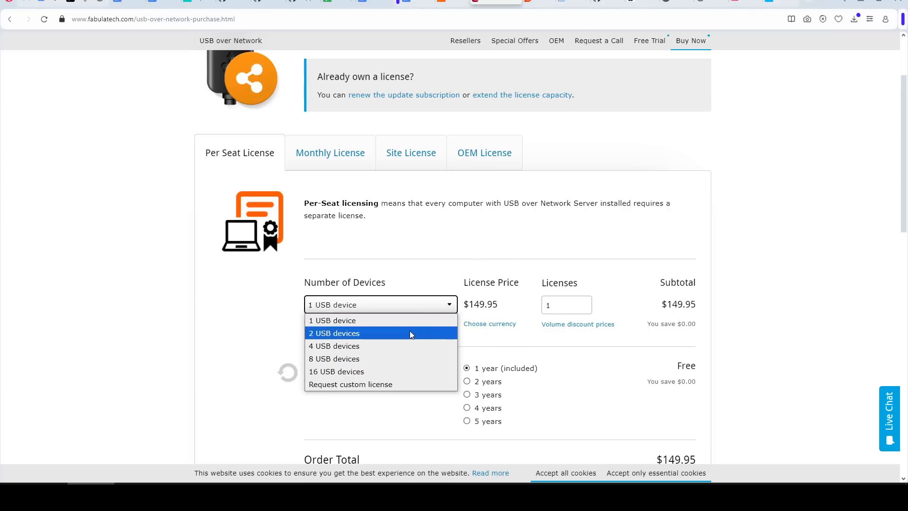
pyautogui.click(334, 332)
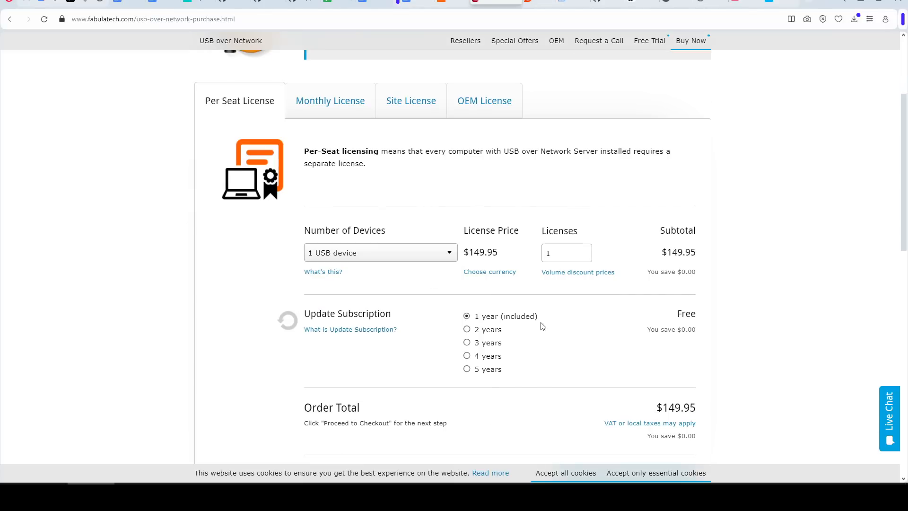
pyautogui.click(467, 329)
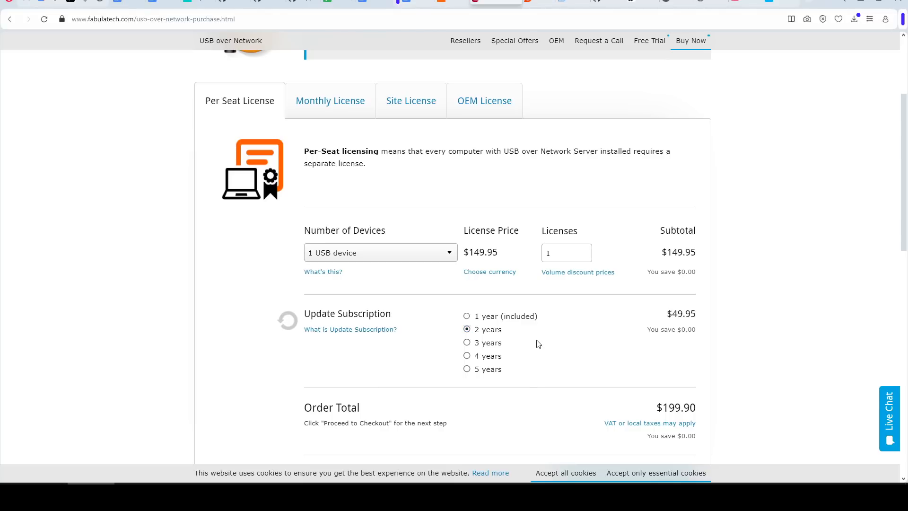
pyautogui.click(466, 316)
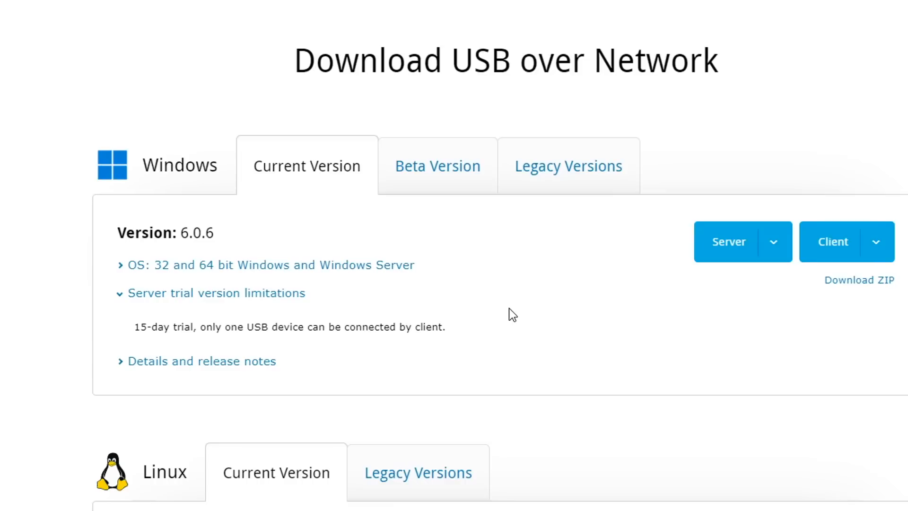
pyautogui.moveTo(285, 347)
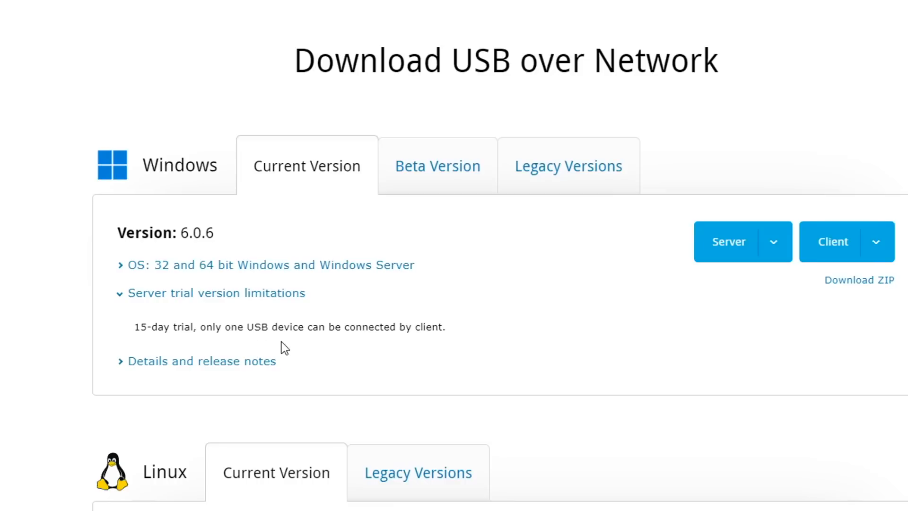
pyautogui.moveTo(446, 346)
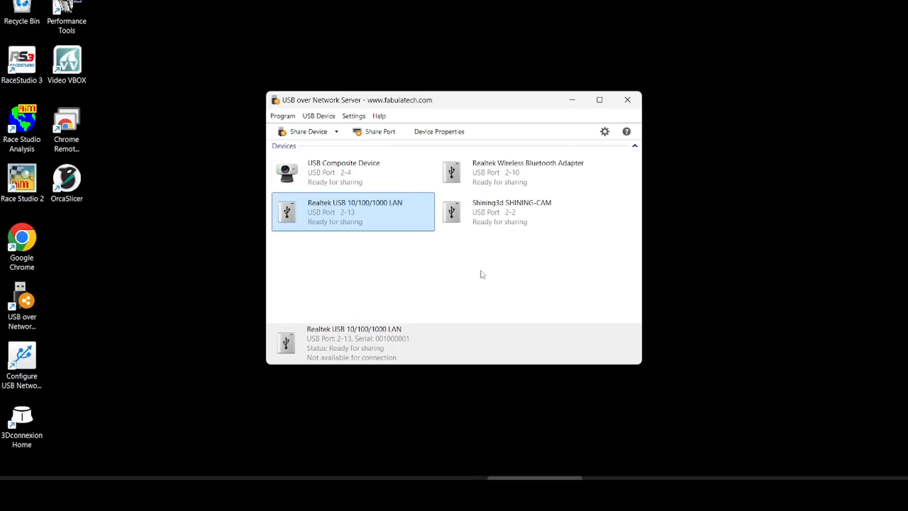
# Step: Share Shining3d SHINING-CAM from the server and bring up its Connect menu in the client
pyautogui.rightClick(516, 211)
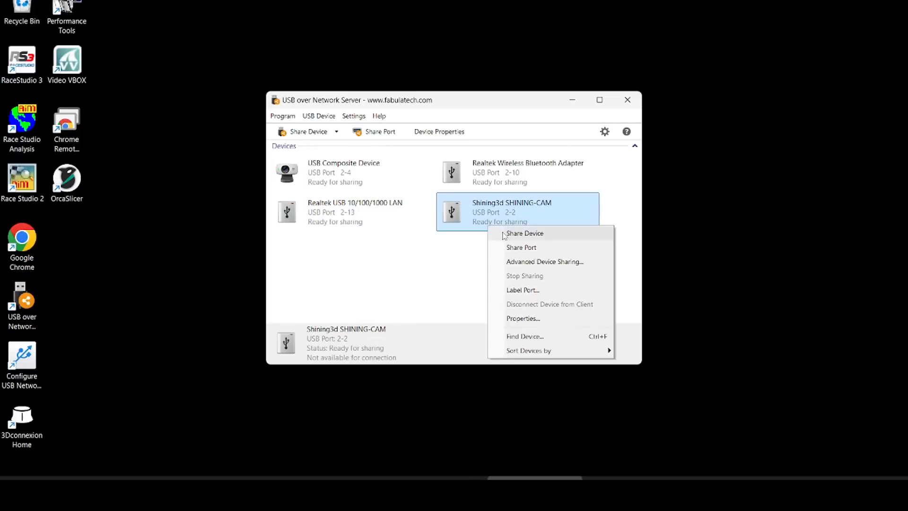
pyautogui.click(525, 234)
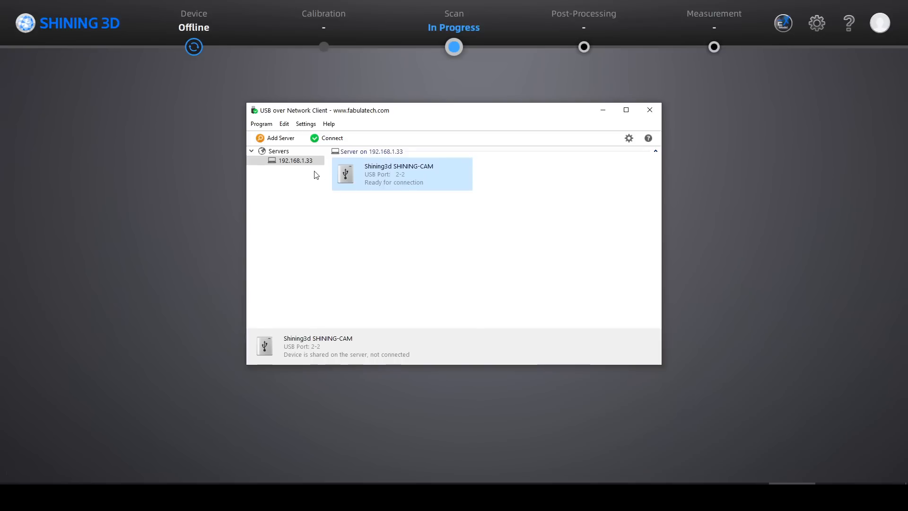
pyautogui.rightClick(401, 174)
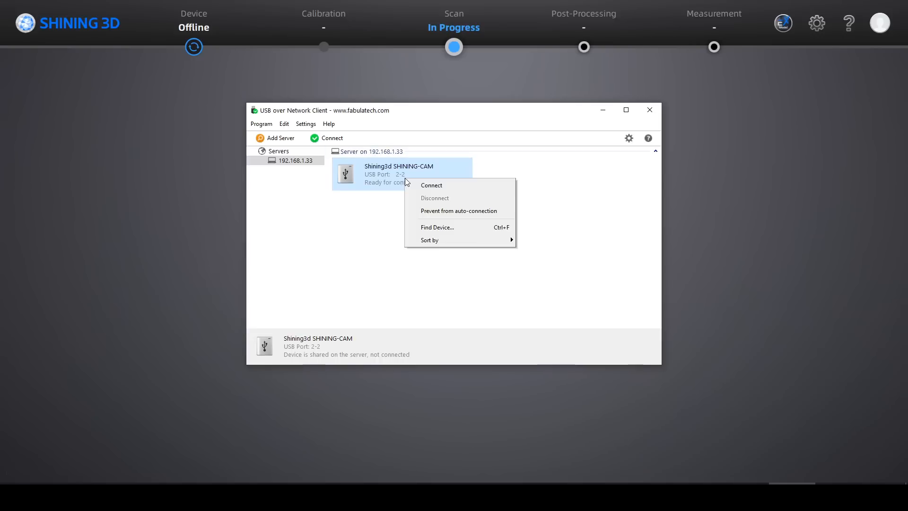